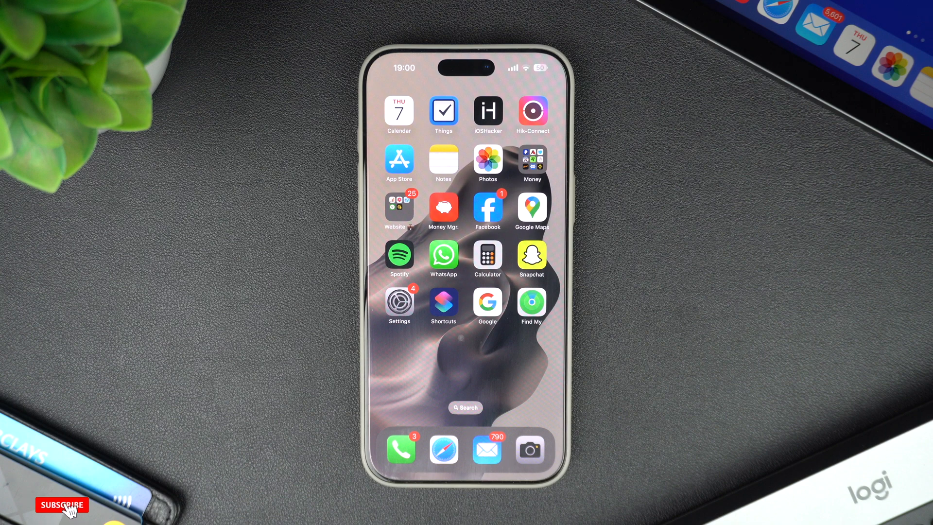
- Navigate Settings > Accessibility > Display & Text Size down to Reduce White Point and Auto-Brightness
click(62, 504)
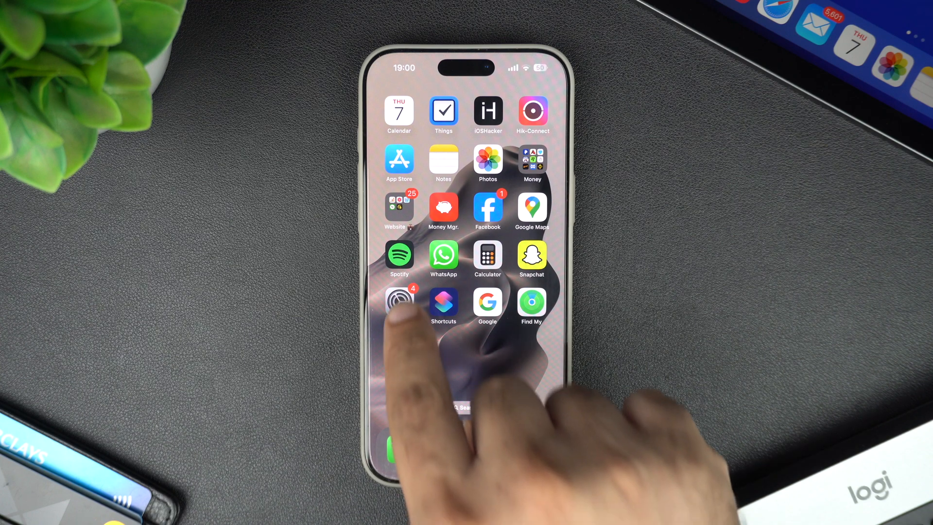
click(398, 305)
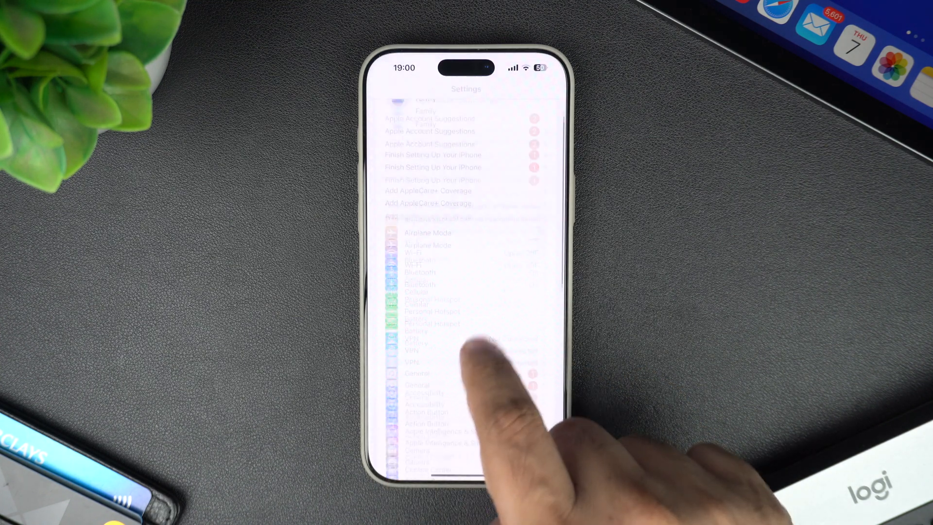
click(424, 396)
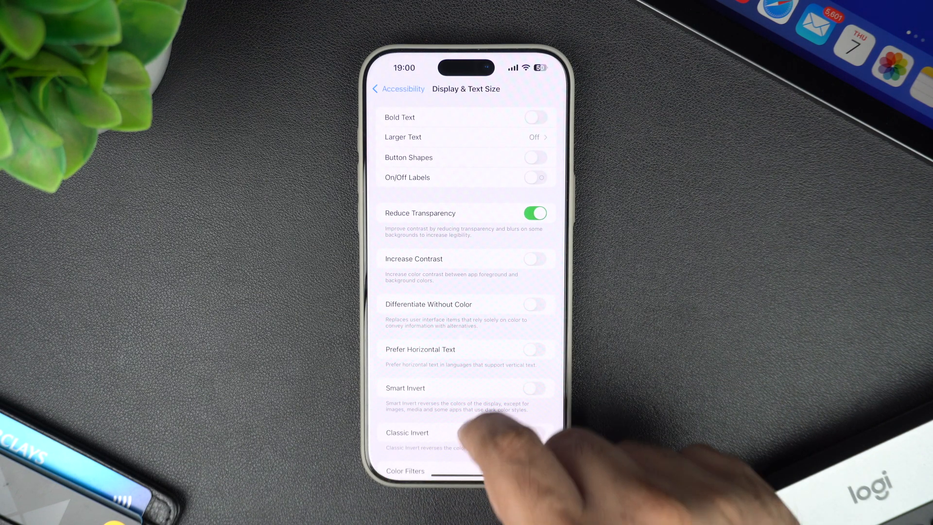
scroll(up, 3)
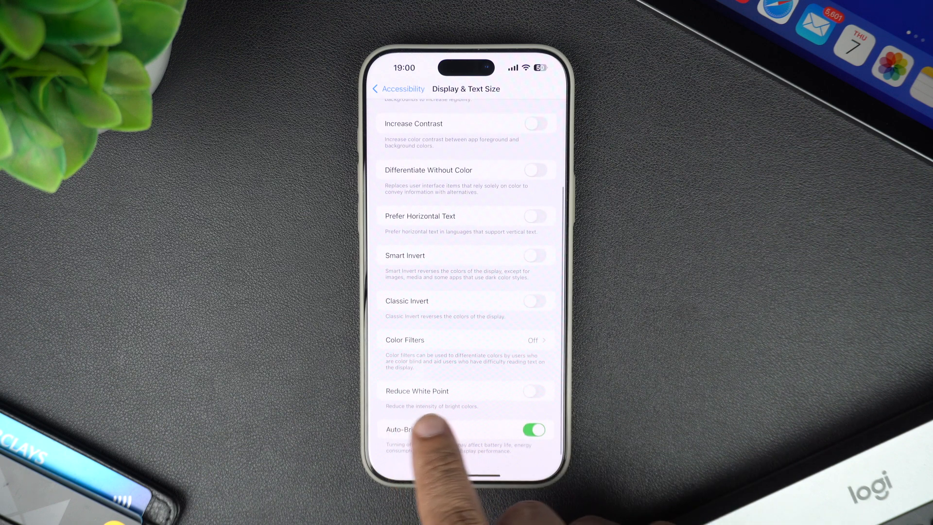